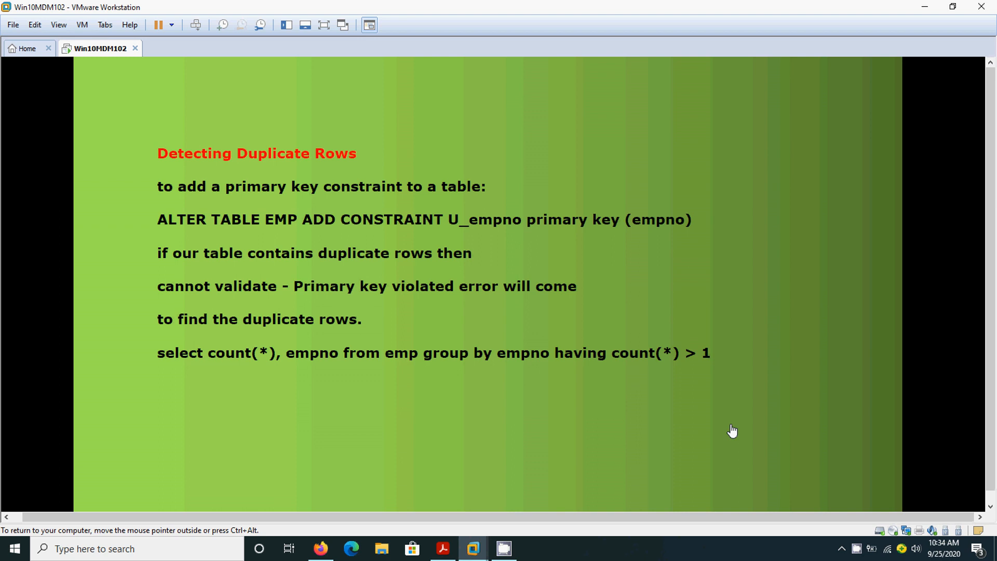
mouse_move(735, 154)
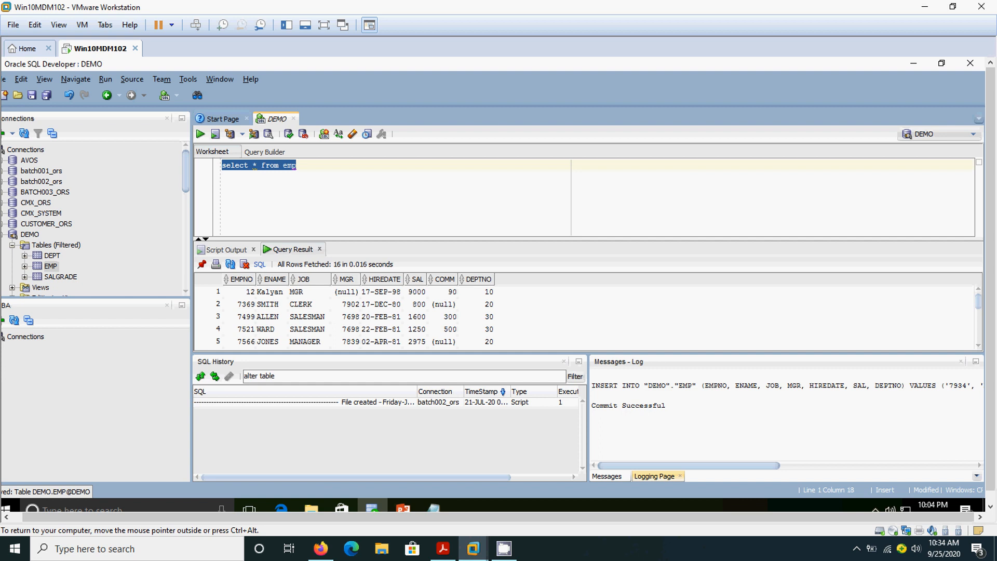
mouse_move(507, 205)
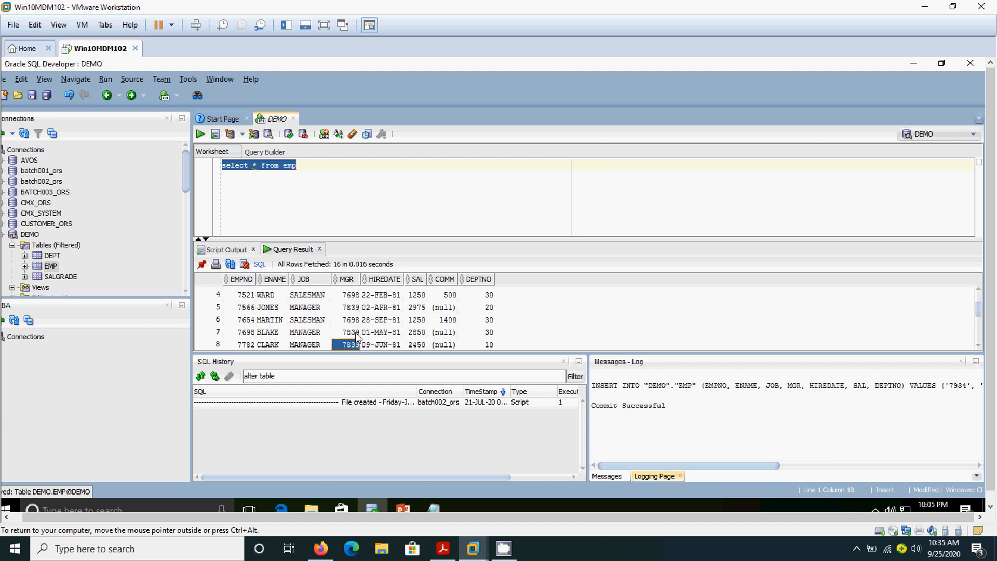
Step: Run 'alter table emp add constraint u_emp primary key(empno)', which fails with ORA-02437
scroll(down, 3)
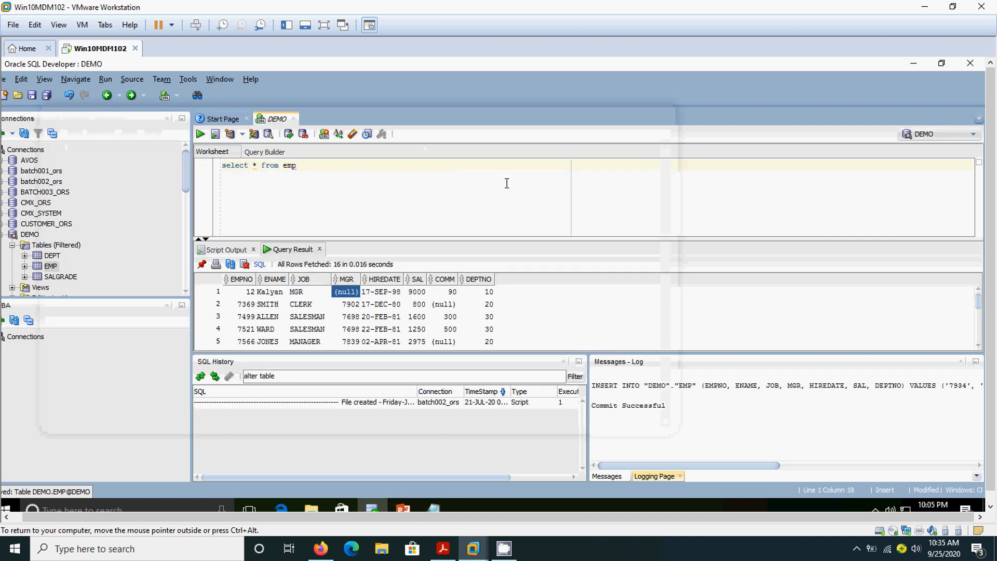
text(alter table emp add constraint u_emp primary key(empno))
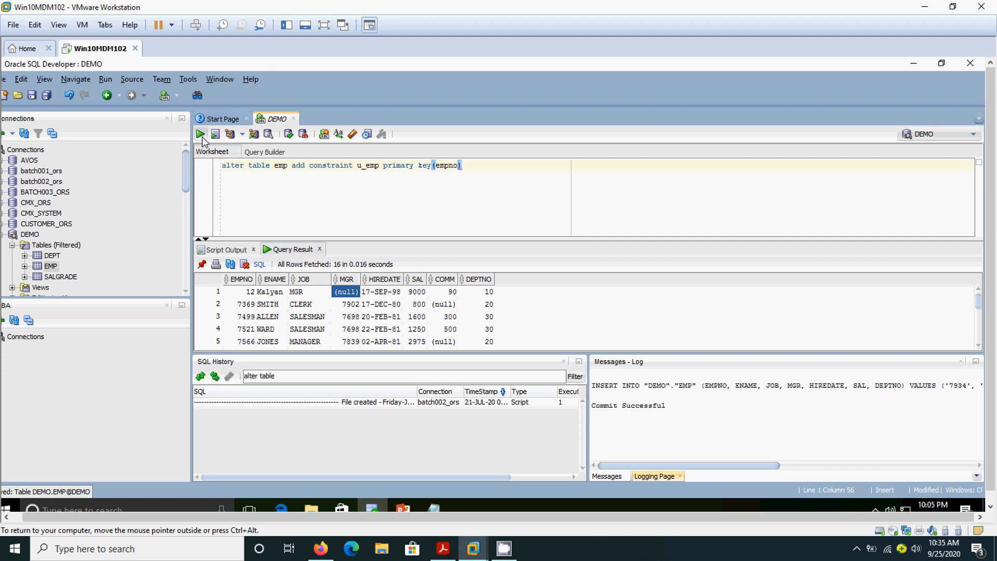
click(200, 133)
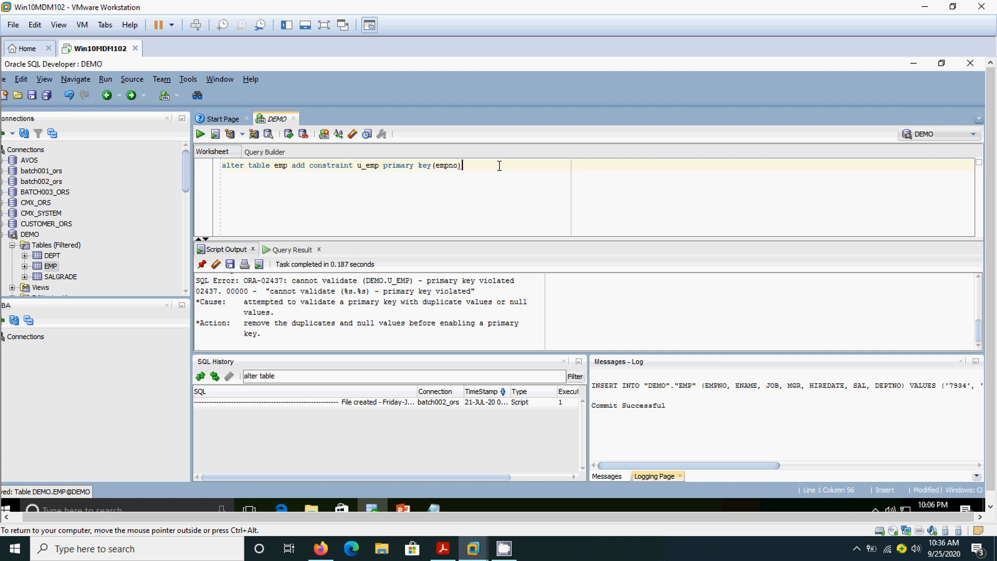
Step: Replace the ALTER with 'select count(*), empno from emp group by empno having count(*) > 1' and run it
triple_click(341, 165)
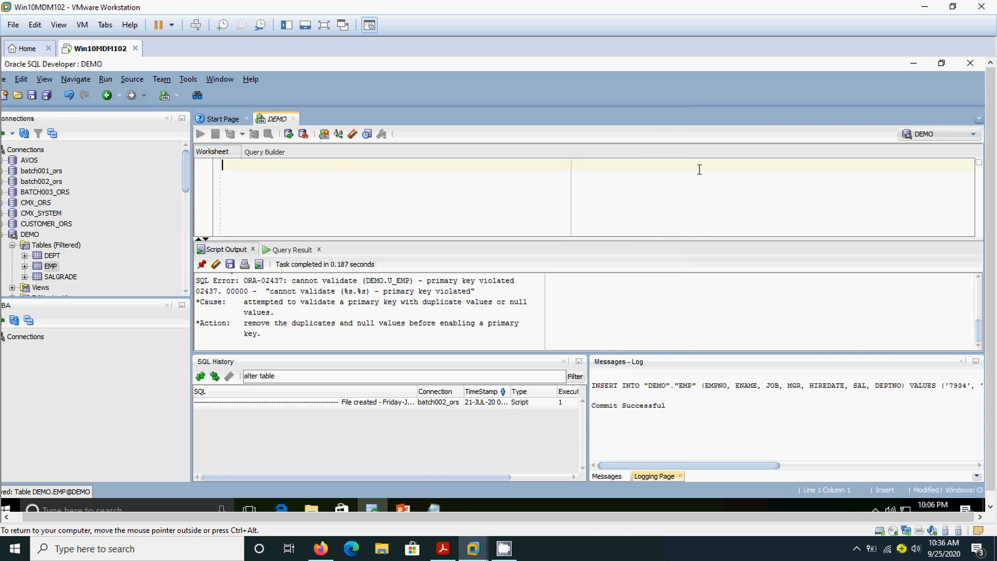
text(select count(*), empno from emp group by empno having count(*) > 1)
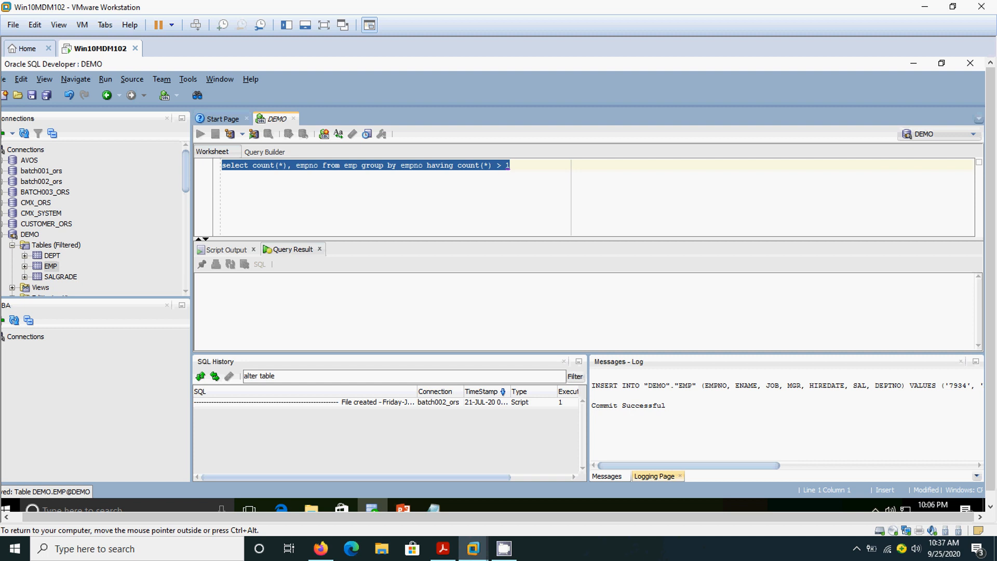
click(199, 134)
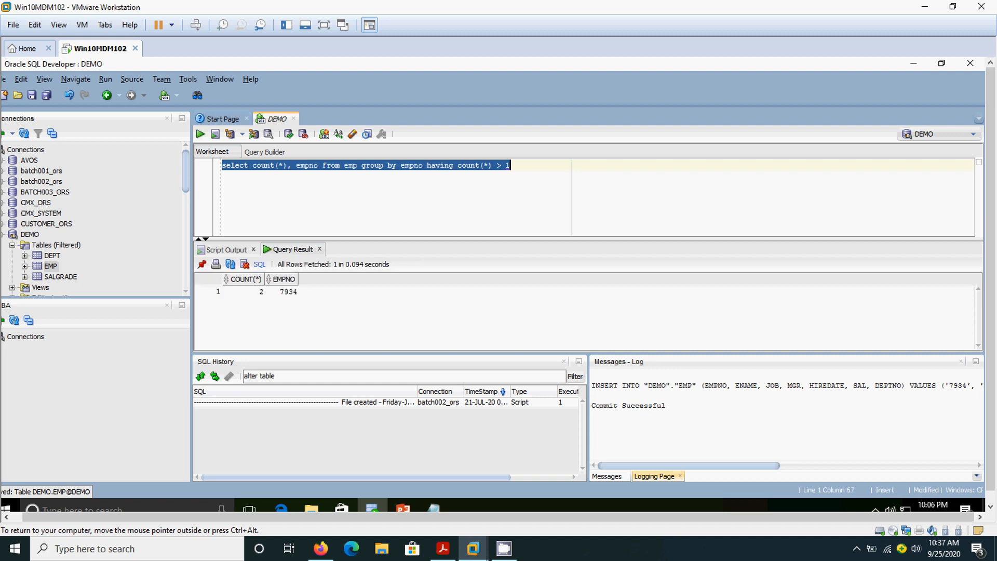